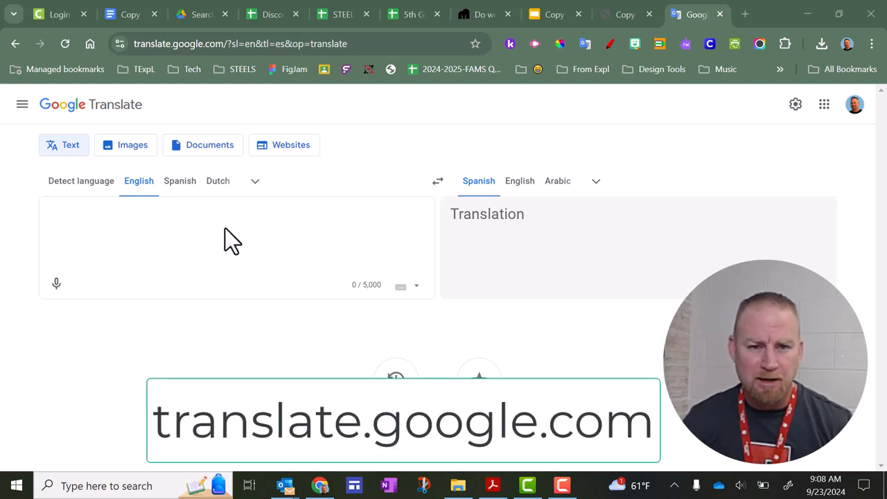
Switch Google Translate to Documents mode, English to Spanish.
{"action": "left_click", "coordinate": [209, 145]}
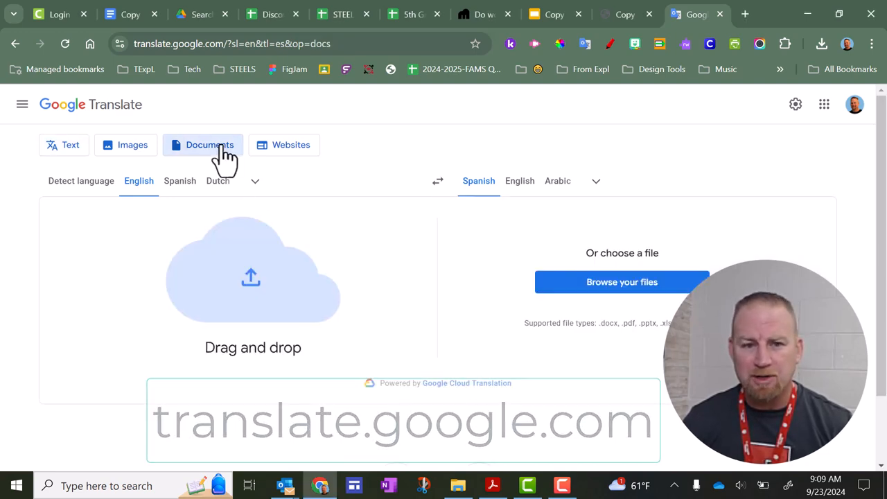
Pick 'C.4 Lesson 8 Slides.pptx' from File Explorer's recent files for upload.
{"action": "scroll", "scroll_direction": "down", "scroll_amount": 3}
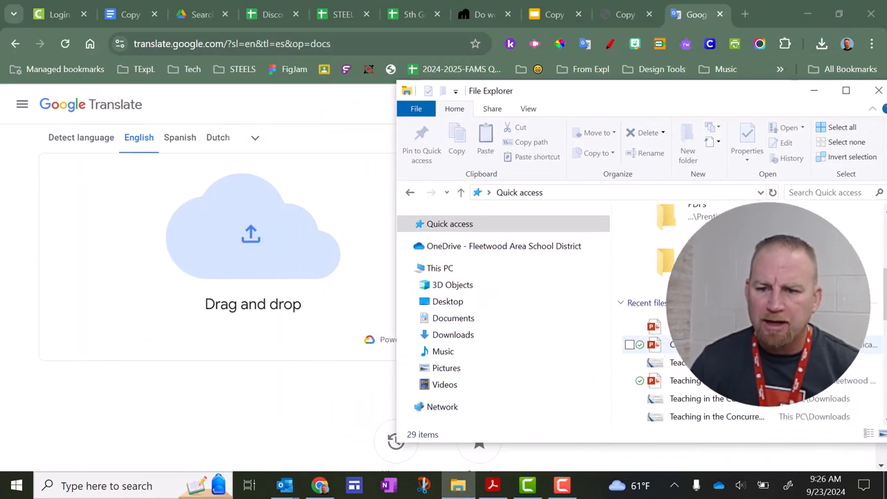
{"action": "left_click", "coordinate": [704, 345]}
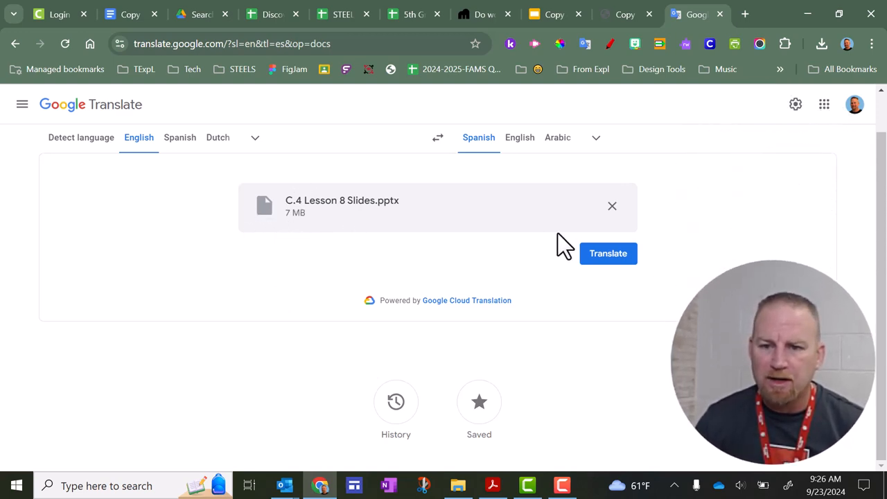
Translate the slides to Spanish and download 'C.4 Lesson 8 Slides (1).pptx'.
{"action": "left_click", "coordinate": [608, 253]}
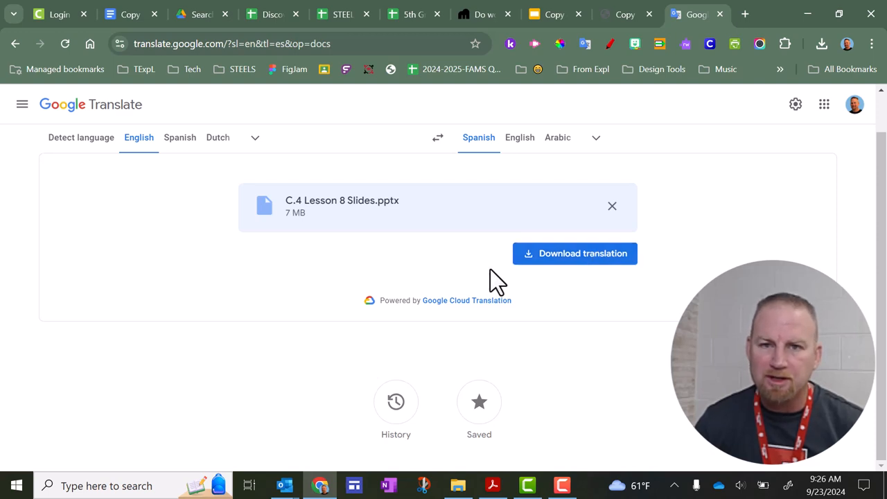
{"action": "mouse_move", "coordinate": [537, 285]}
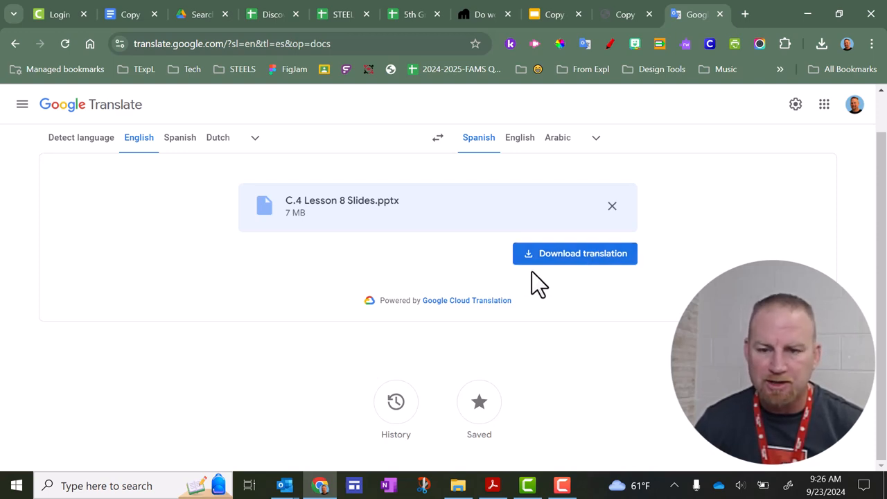
{"action": "left_click", "coordinate": [575, 253]}
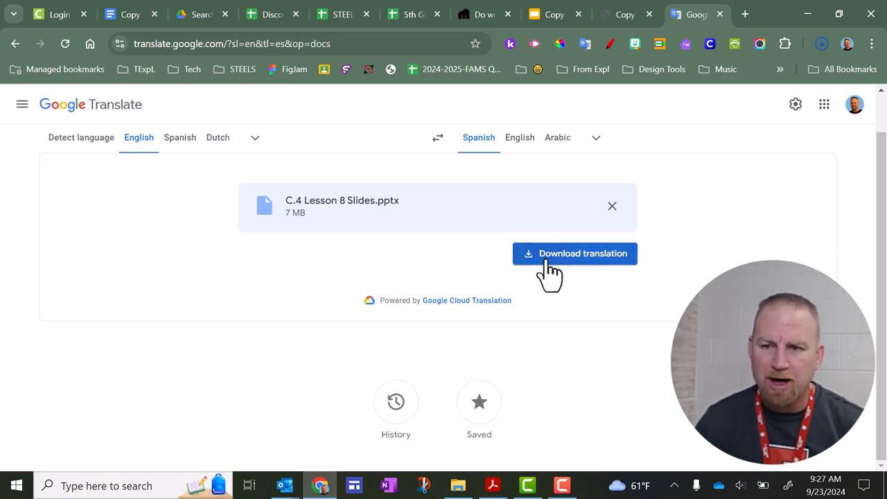
{"action": "left_click", "coordinate": [574, 253]}
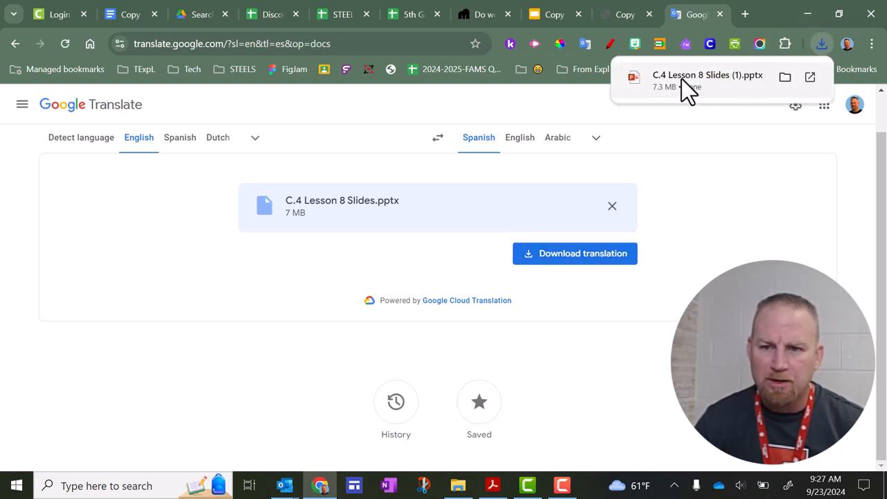
Open the downloaded Spanish presentation in PowerPoint and view the third slide.
{"action": "left_click", "coordinate": [708, 80]}
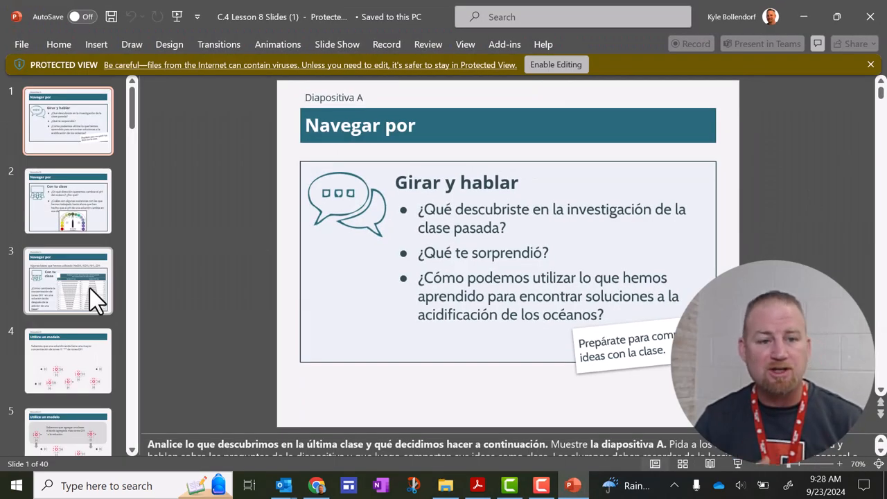
{"action": "left_click", "coordinate": [68, 281]}
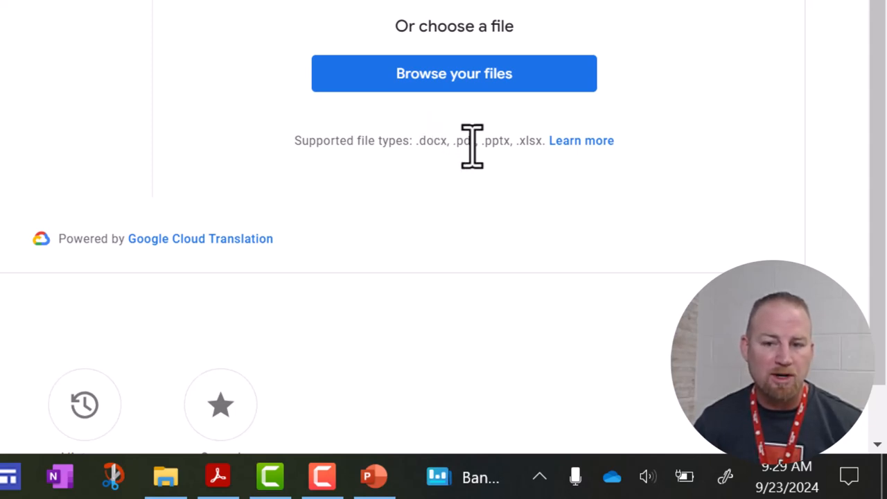
{"action": "mouse_move", "coordinate": [512, 149]}
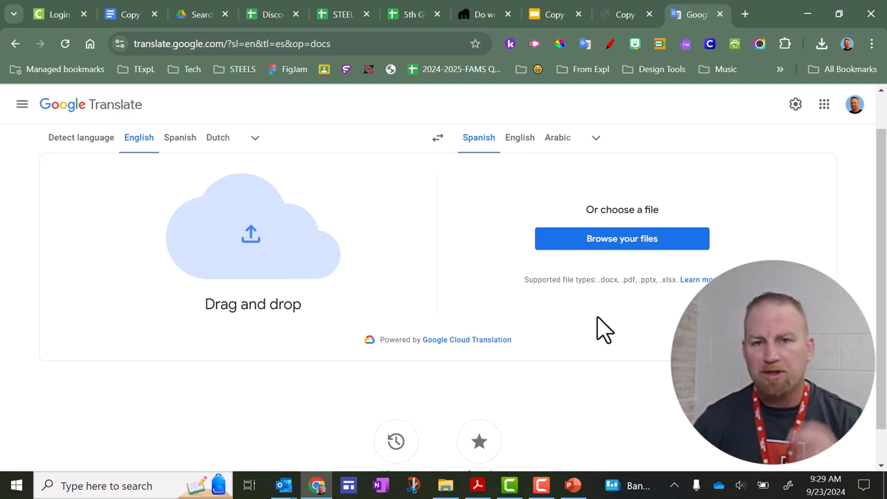
{"action": "mouse_move", "coordinate": [104, 114]}
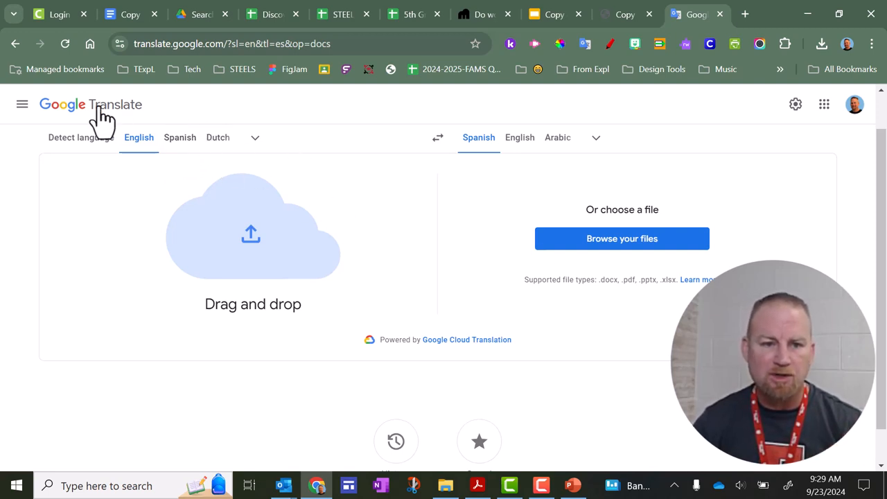
{"action": "mouse_move", "coordinate": [95, 178]}
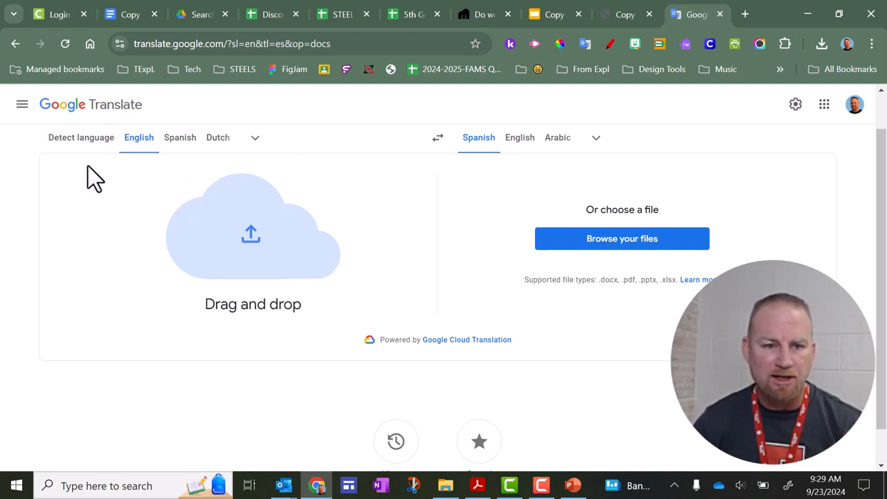